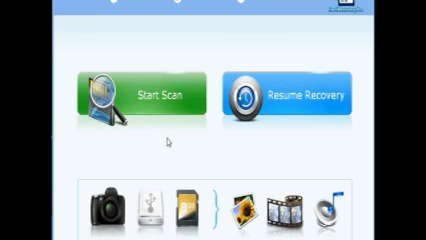
# - Start scanning the partition for recoverable photo, video and audio files
pyautogui.click(140, 93)
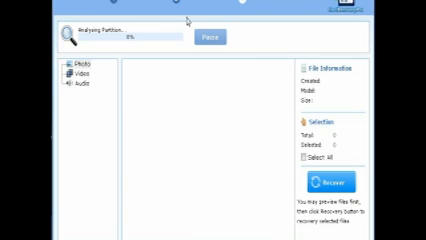
pyautogui.moveTo(188, 22)
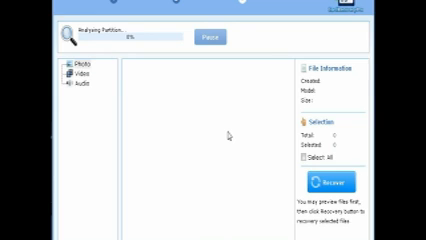
# - Pause the running partition analysis at 0% with no files found
pyautogui.click(207, 36)
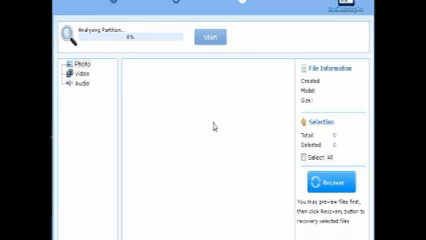